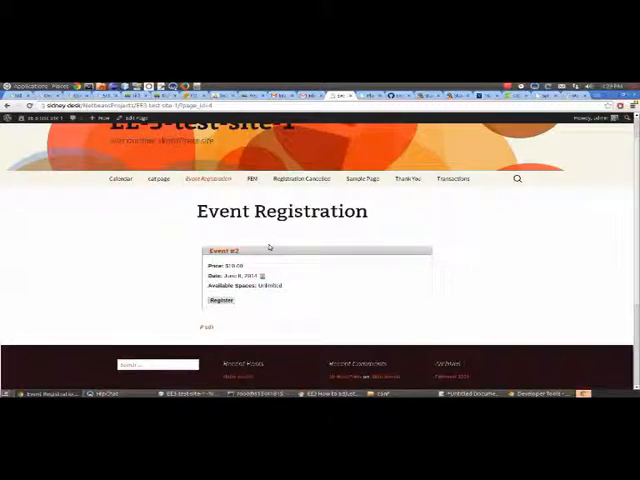
pyautogui.moveTo(263, 240)
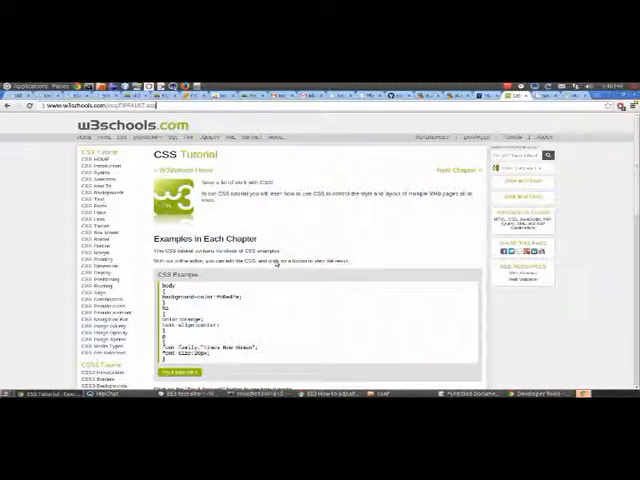
# Scroll through the W3Schools CSS Tutorial page's examples of CSS rules
pyautogui.scroll(-3)
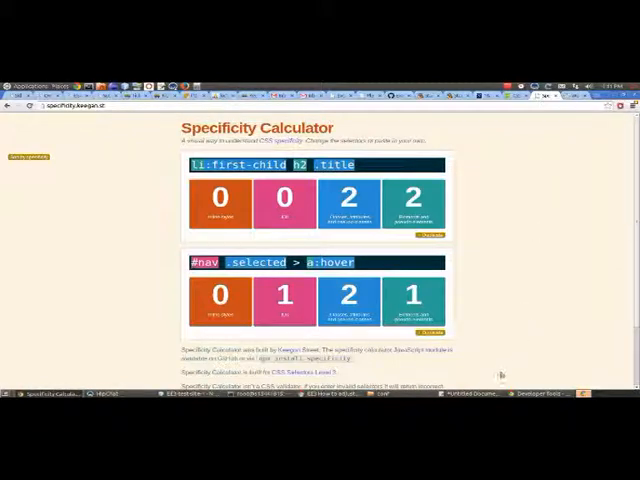
pyautogui.moveTo(500, 370)
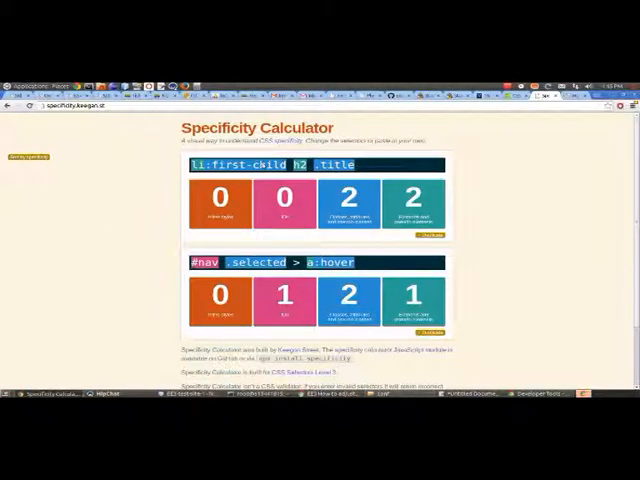
# Enter div.event-data-display as the first selector, which scores 0, 0, 1, 1
pyautogui.write('div.event-data-display')
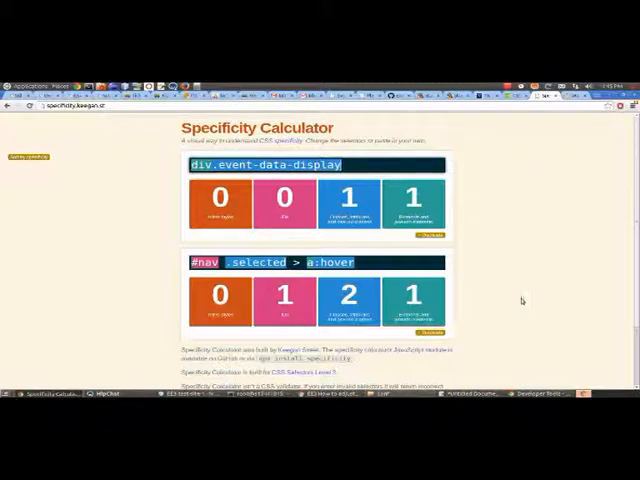
pyautogui.moveTo(495, 218)
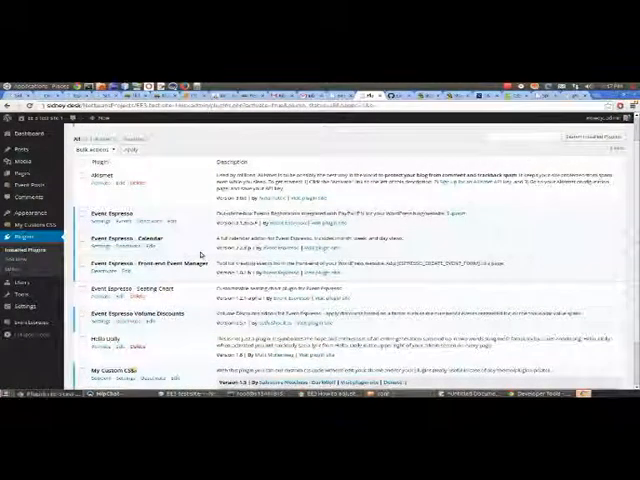
# Scroll the Installed Plugins list down to the My Custom CSS plugin
pyautogui.scroll(-3)
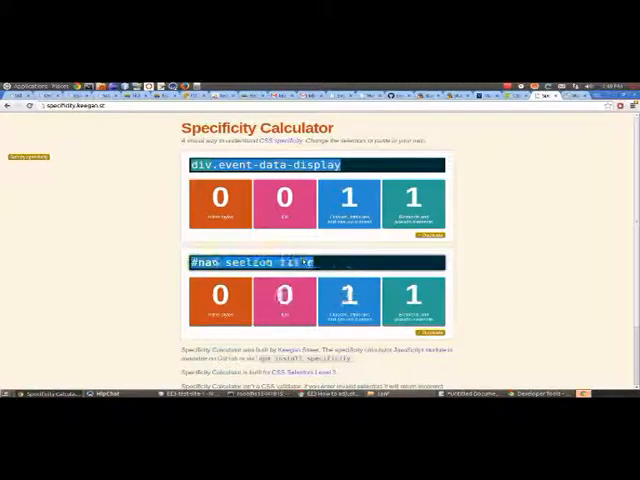
# Enter span.section-title as the second selector, matching the first's 0, 0, 1, 1 score
pyautogui.write('span.section-title')
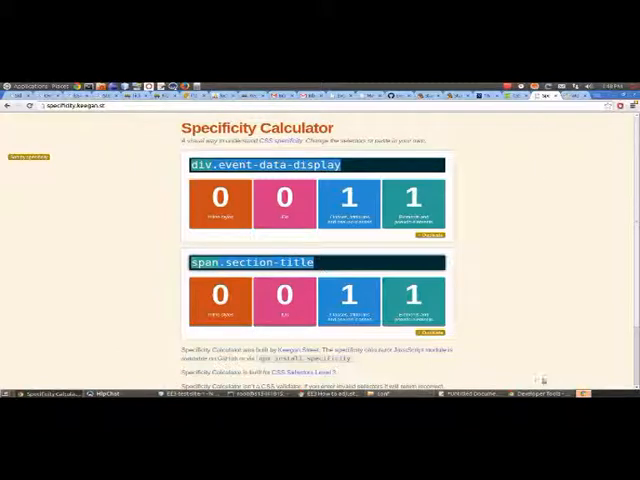
# Press F12 to toggle Chrome Developer Tools while both selectors score 0, 0, 1, 1
pyautogui.press('F12')
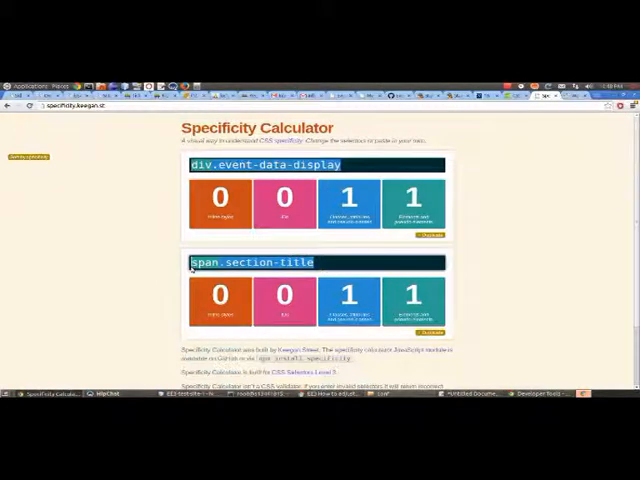
# Prefix the second selector with '#event wrapper' to raise its specificity
pyautogui.write('#')
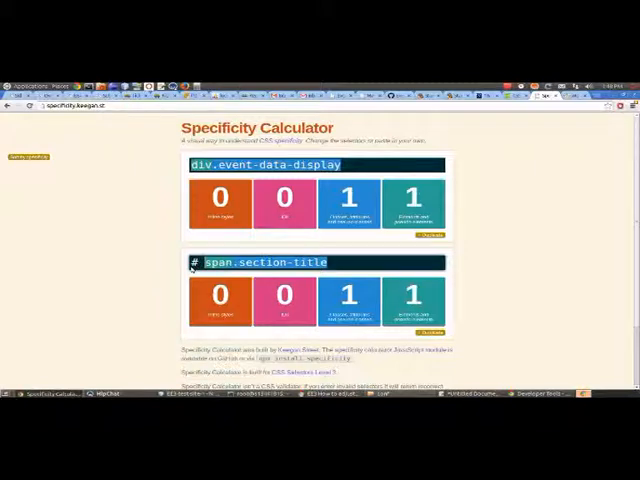
pyautogui.write('#event wrapper')
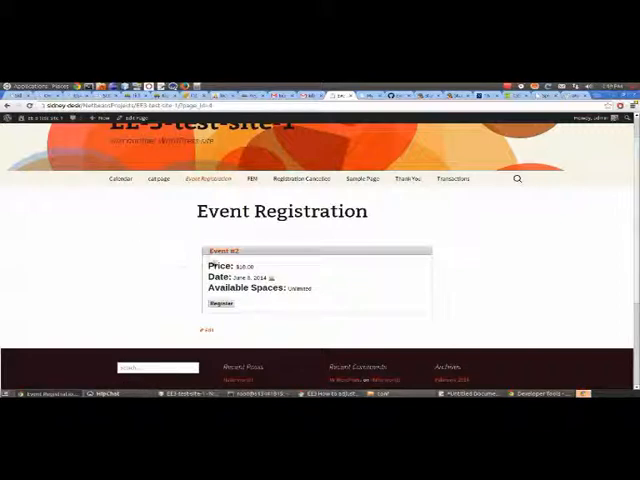
# Right-click the Price label on the Event Registration page to bring up Inspect options
pyautogui.rightClick(250, 290)
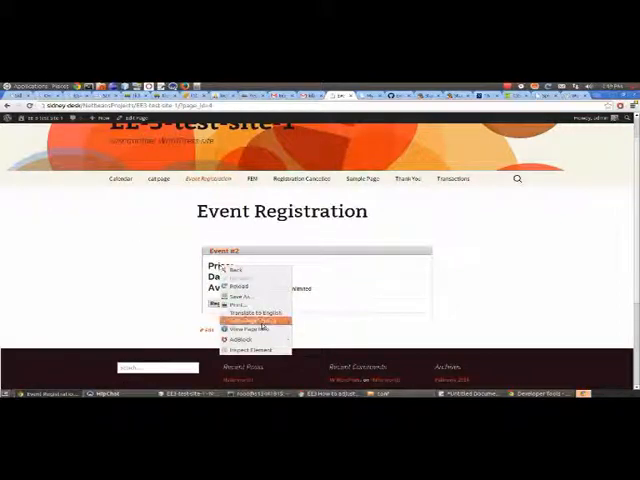